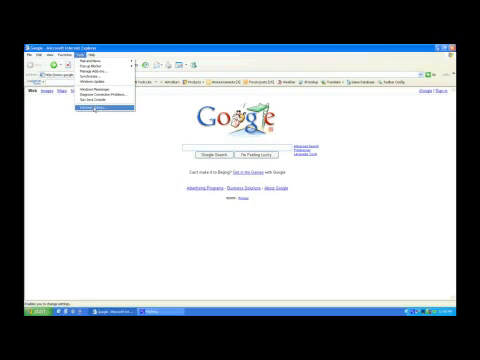
# Bring up the Internet Options dialog on its General tab over the Google homepage.
pyautogui.click(84, 94)
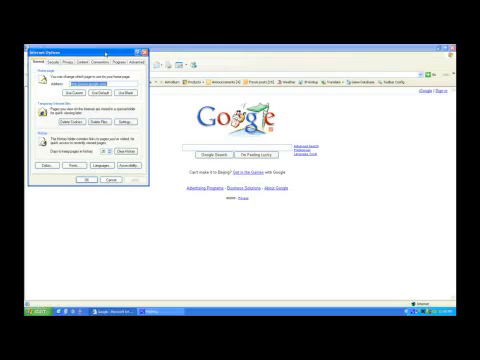